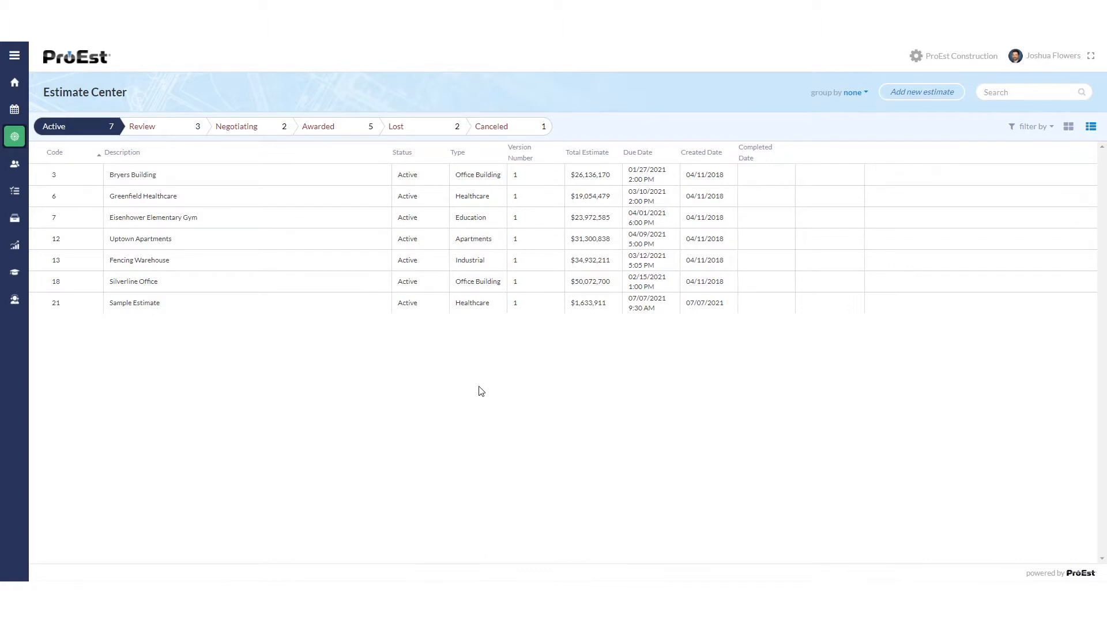
mouse_move(782, 106)
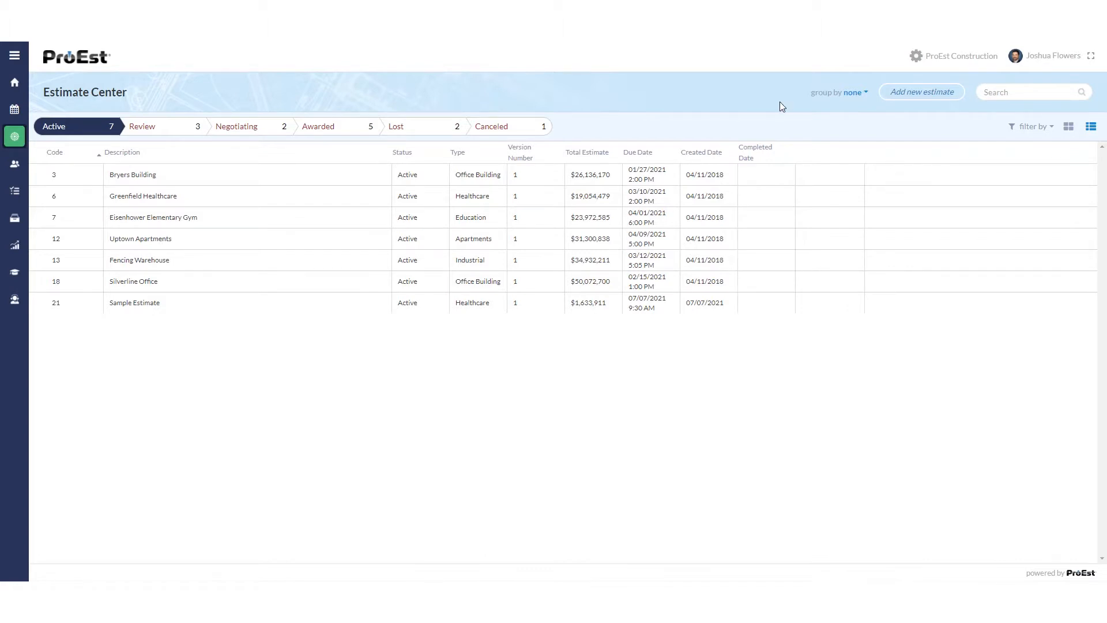
mouse_move(931, 60)
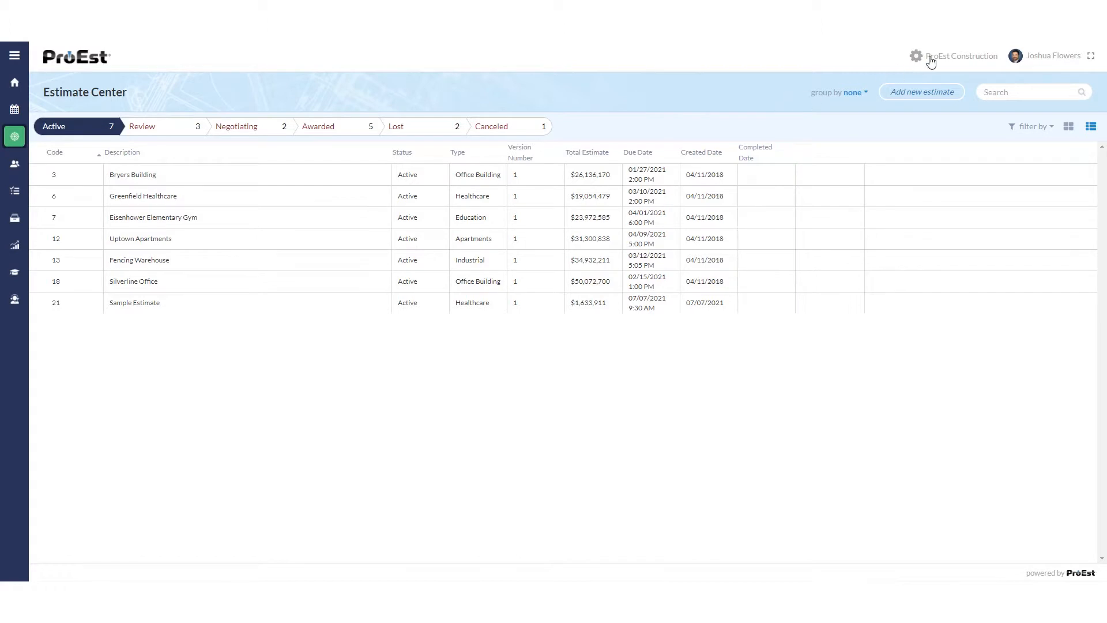
Step: Open Company Setup's Integrations list showing Acumatica switched on
left_click(915, 56)
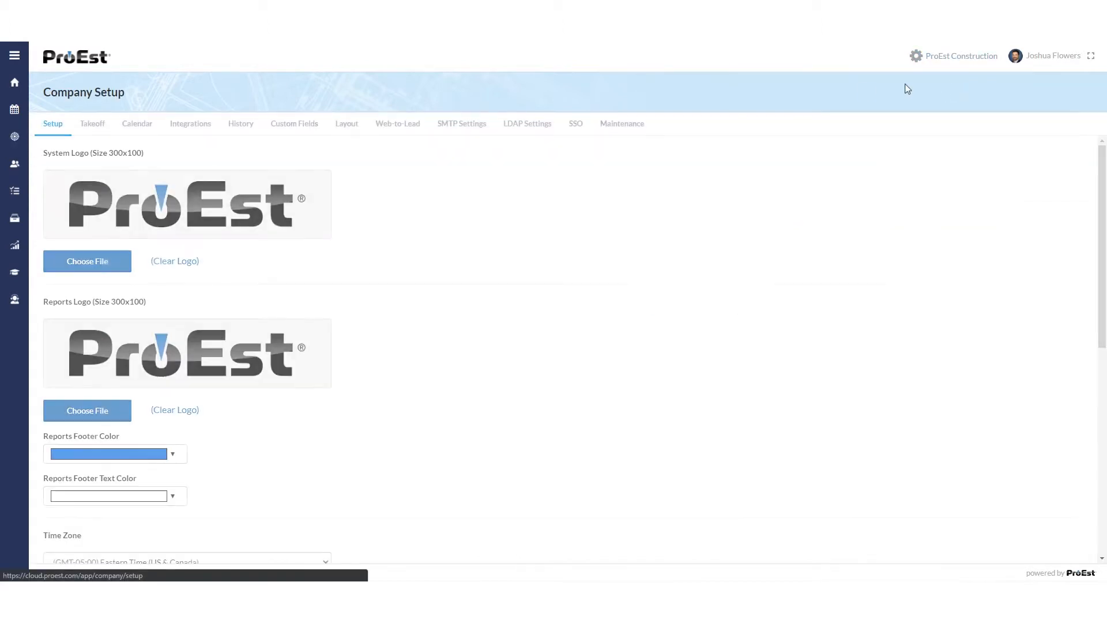
left_click(190, 122)
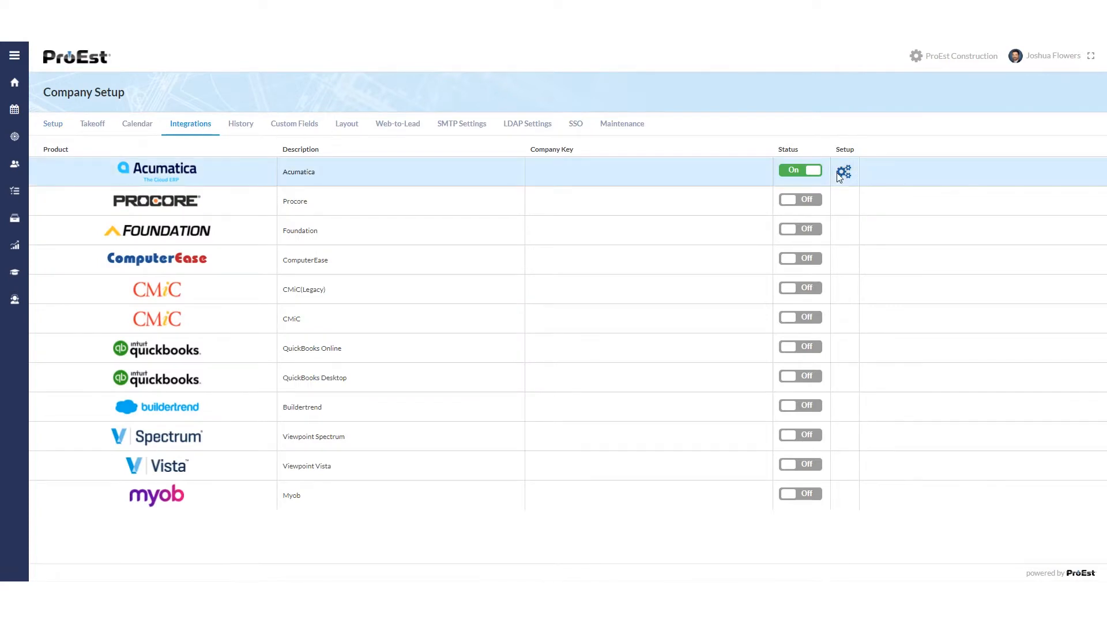
Step: Enter subaccount 000-00-00; set cost budgets to Task and Cost Code, revenue to Task
left_click(843, 170)
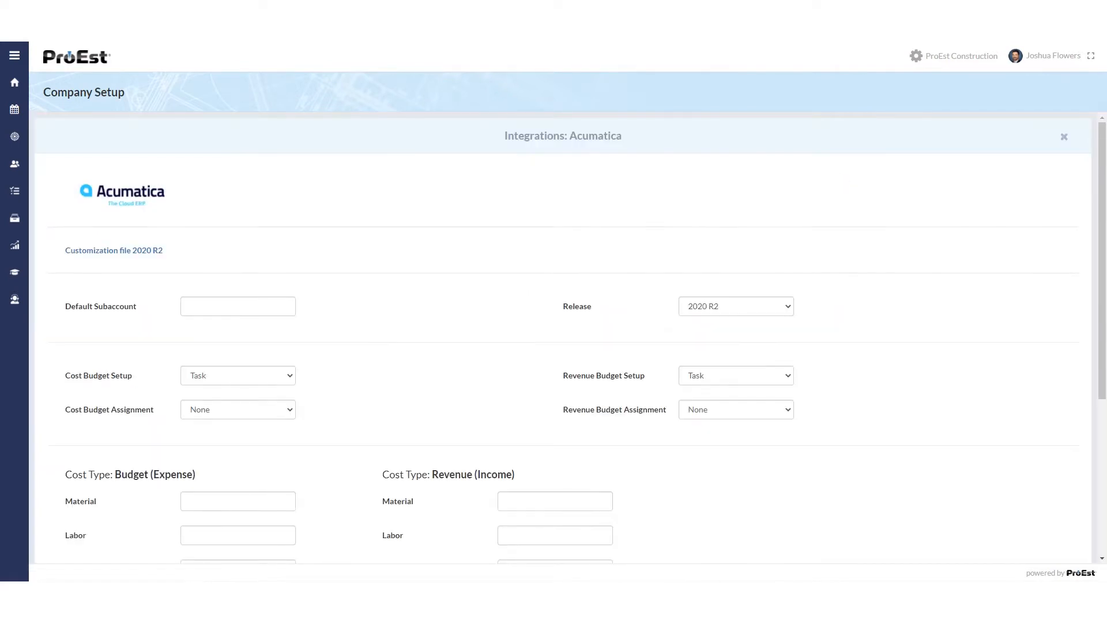
type("000-00-00")
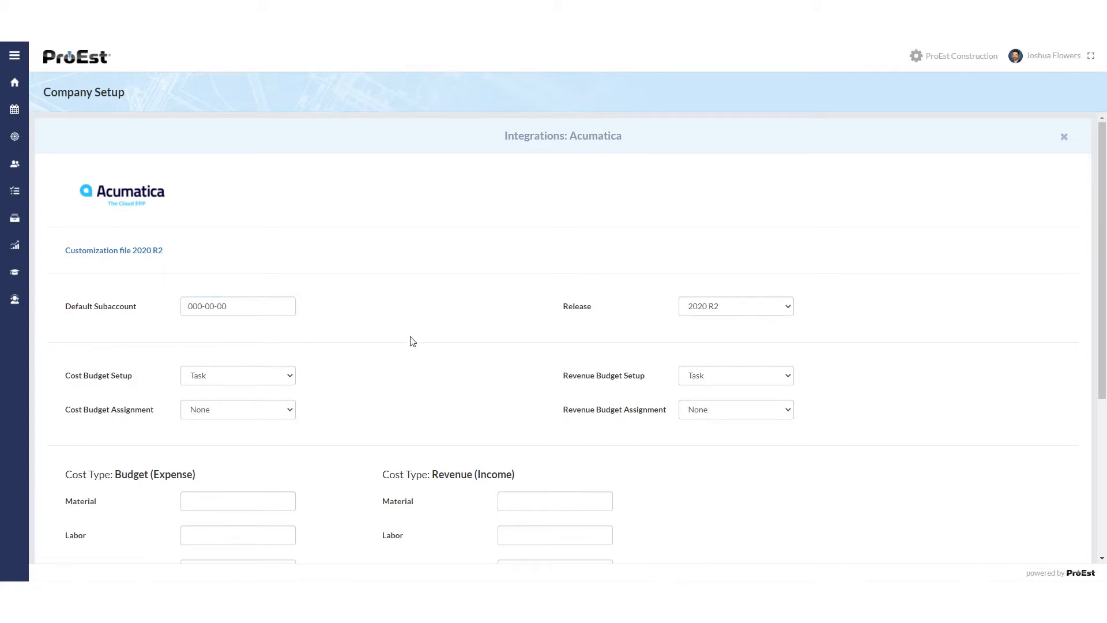
mouse_move(296, 380)
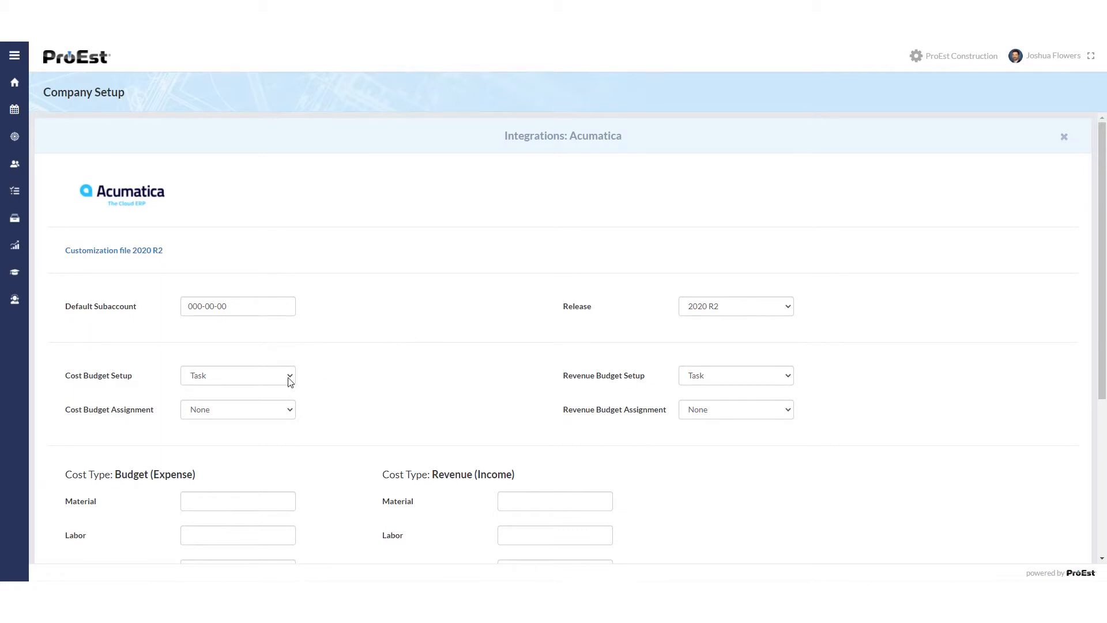
left_click(237, 375)
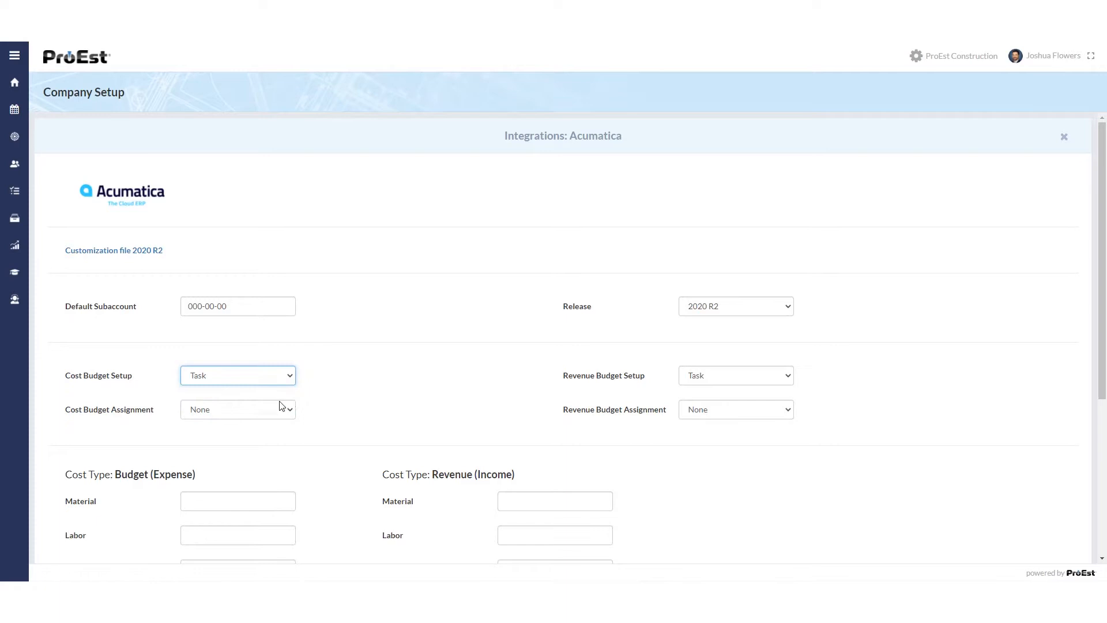
left_click(237, 375)
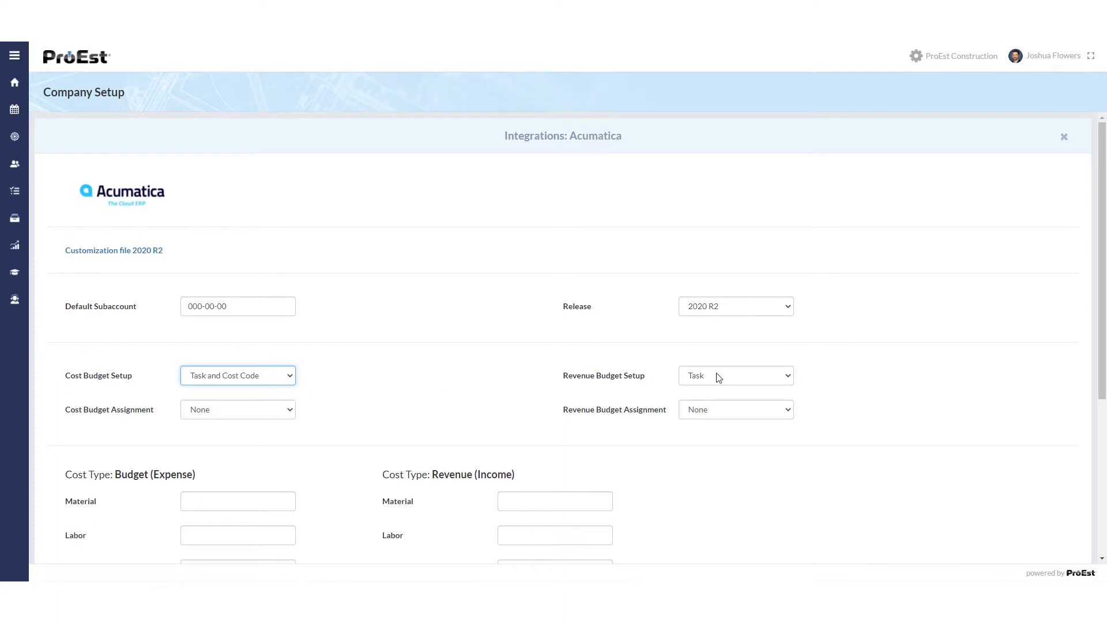
left_click(735, 375)
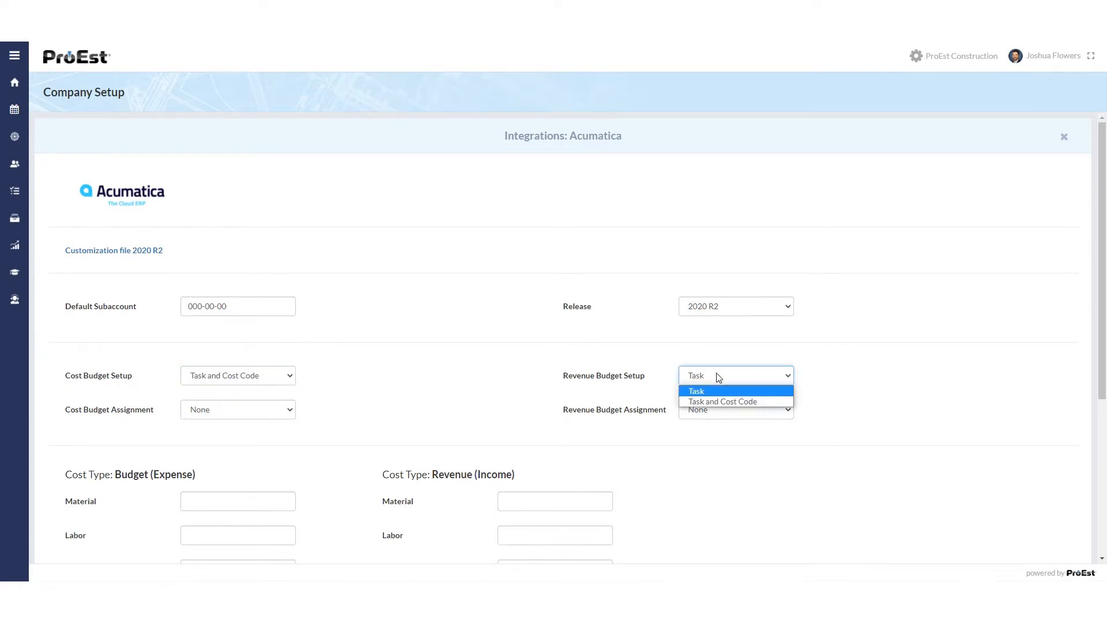
left_click(696, 390)
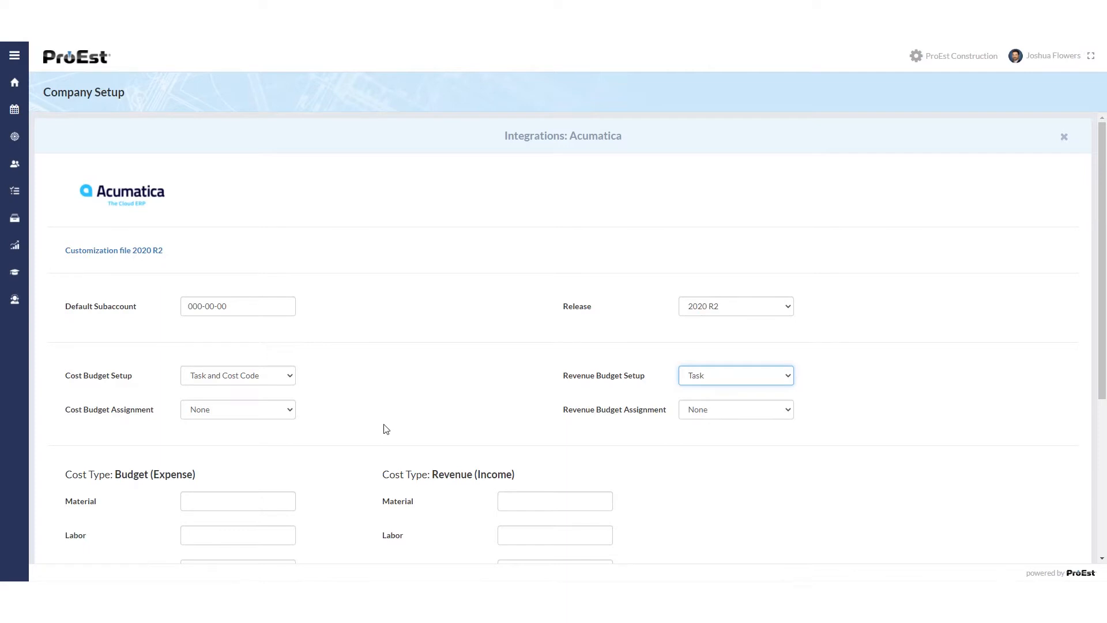
mouse_move(367, 431)
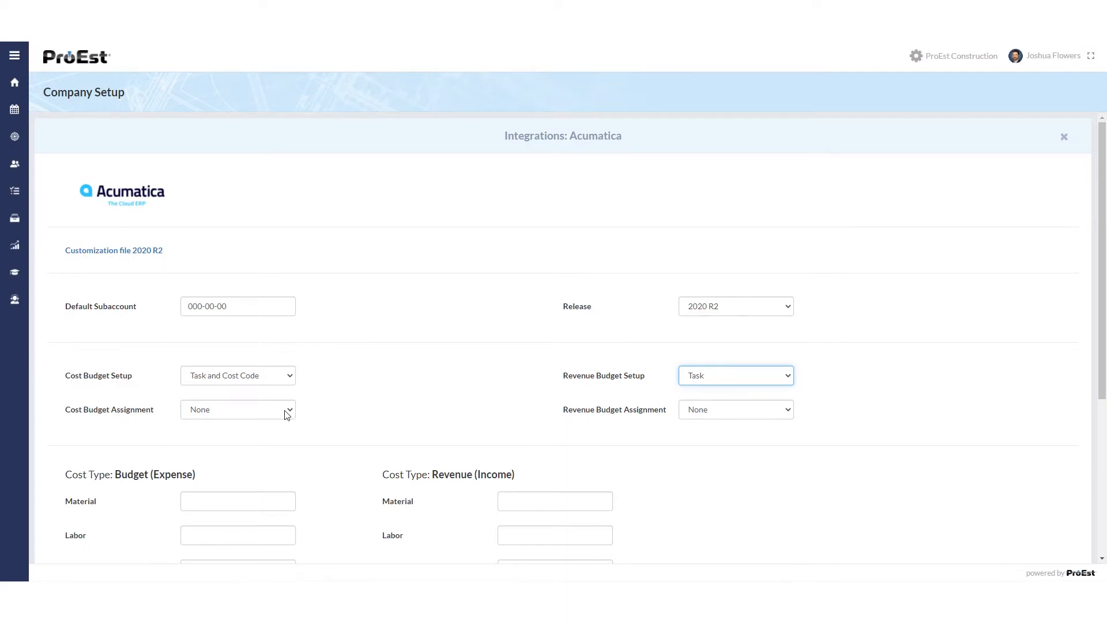
Step: Set both cost and revenue budget assignments to Division
left_click(238, 409)
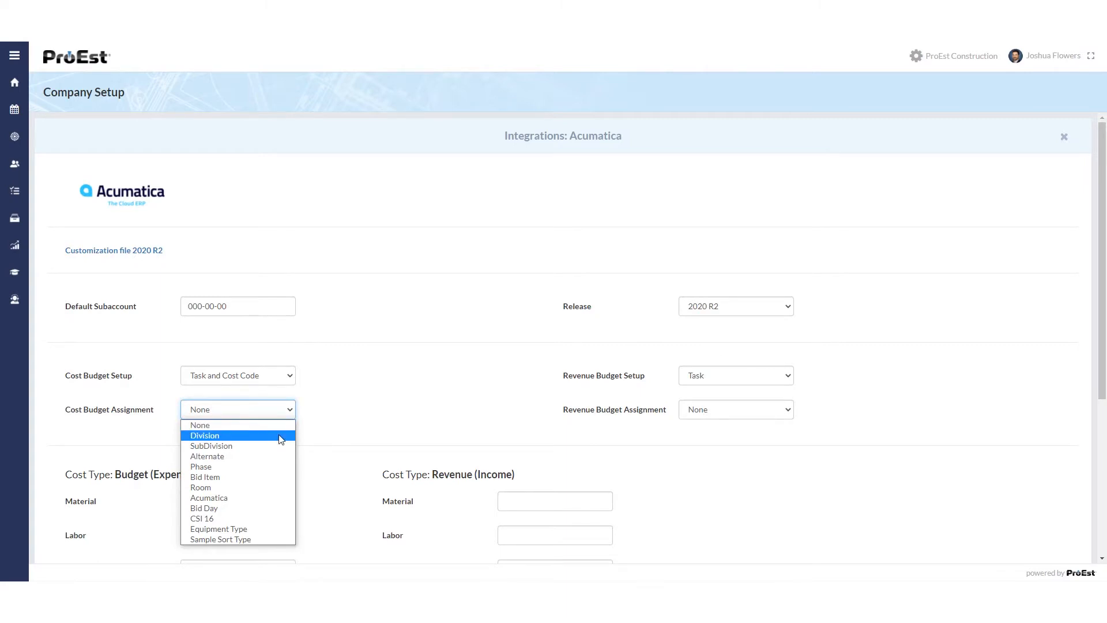
left_click(204, 435)
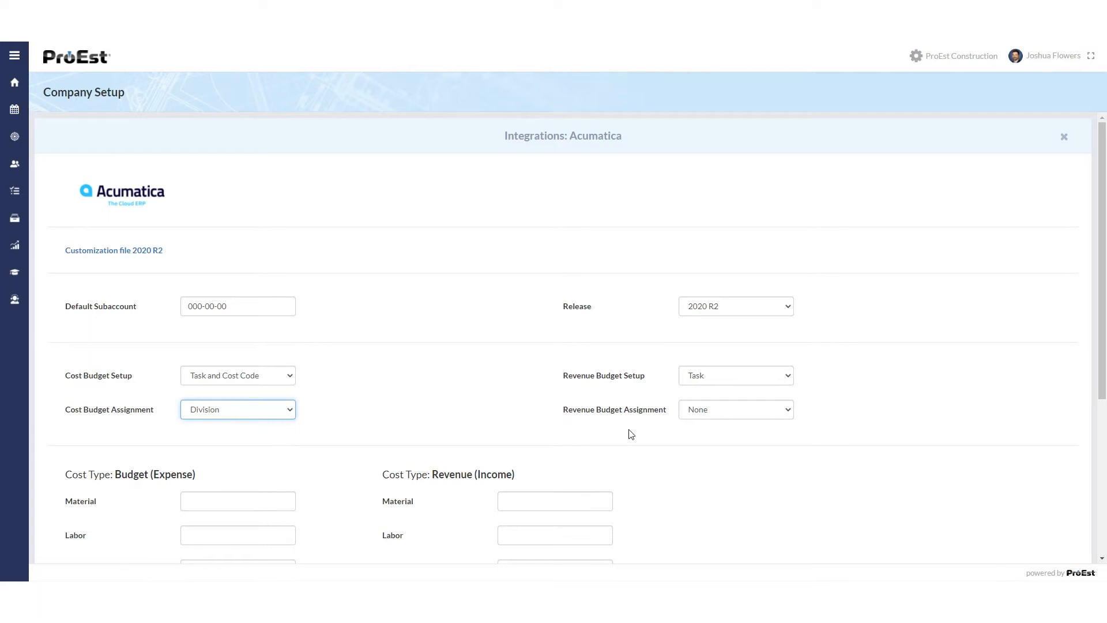
left_click(734, 409)
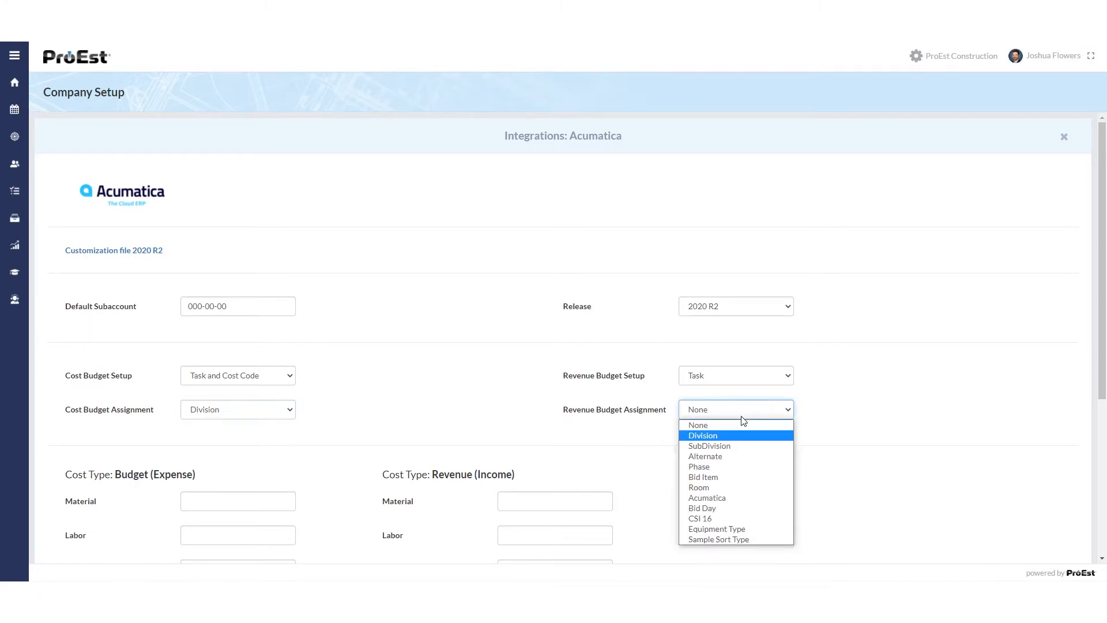
left_click(703, 435)
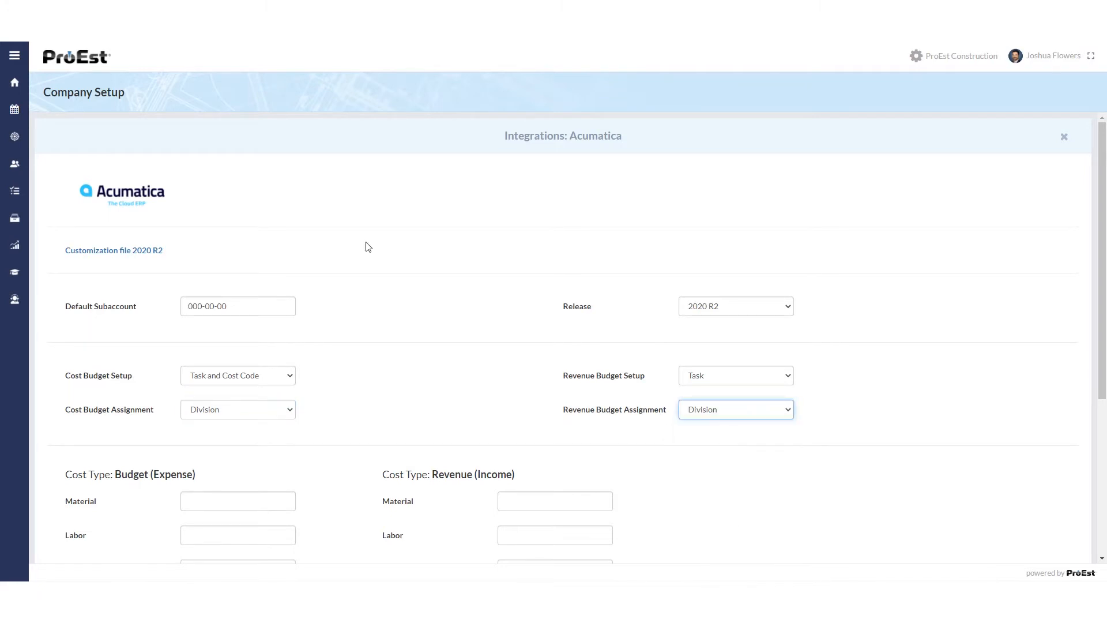
Step: Fill the expense cost type fields with M, L, S, E and O
scroll("down", 3)
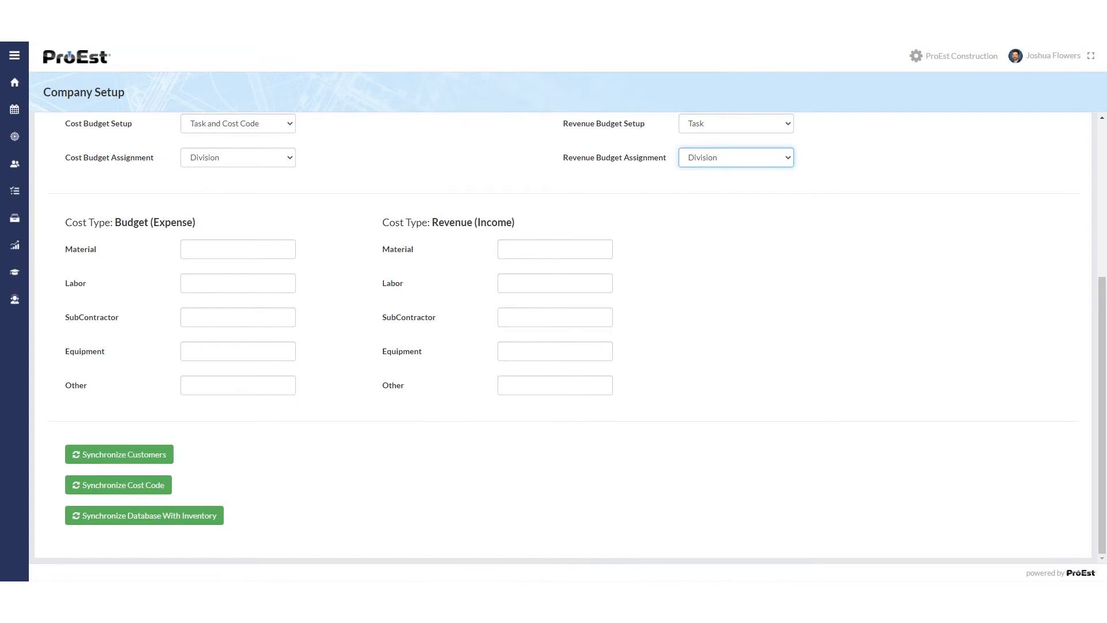
type("M")
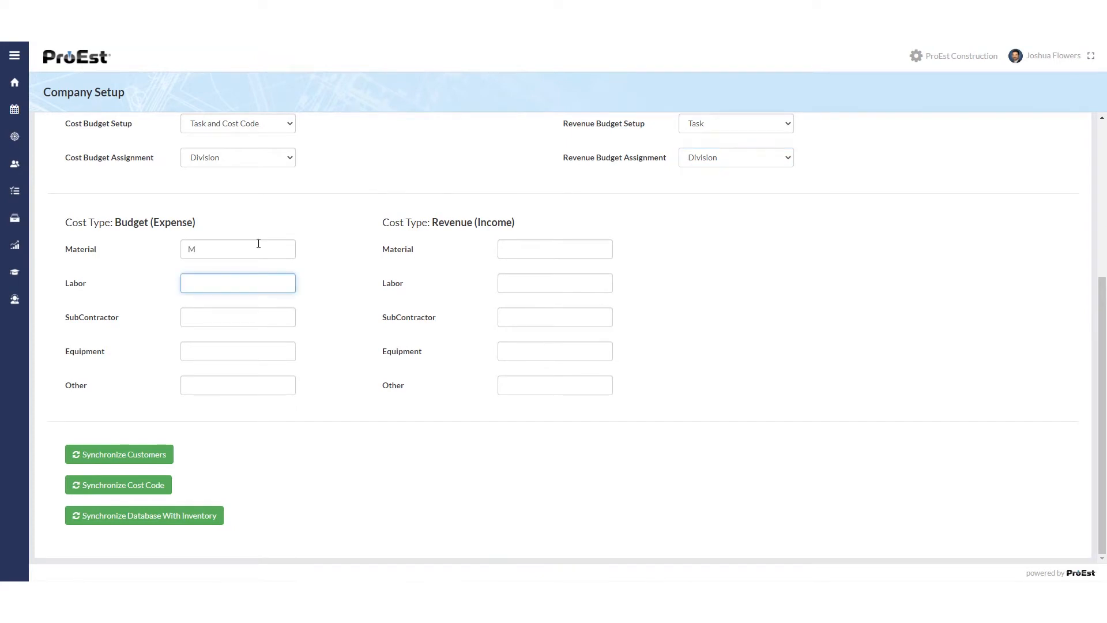
type("L")
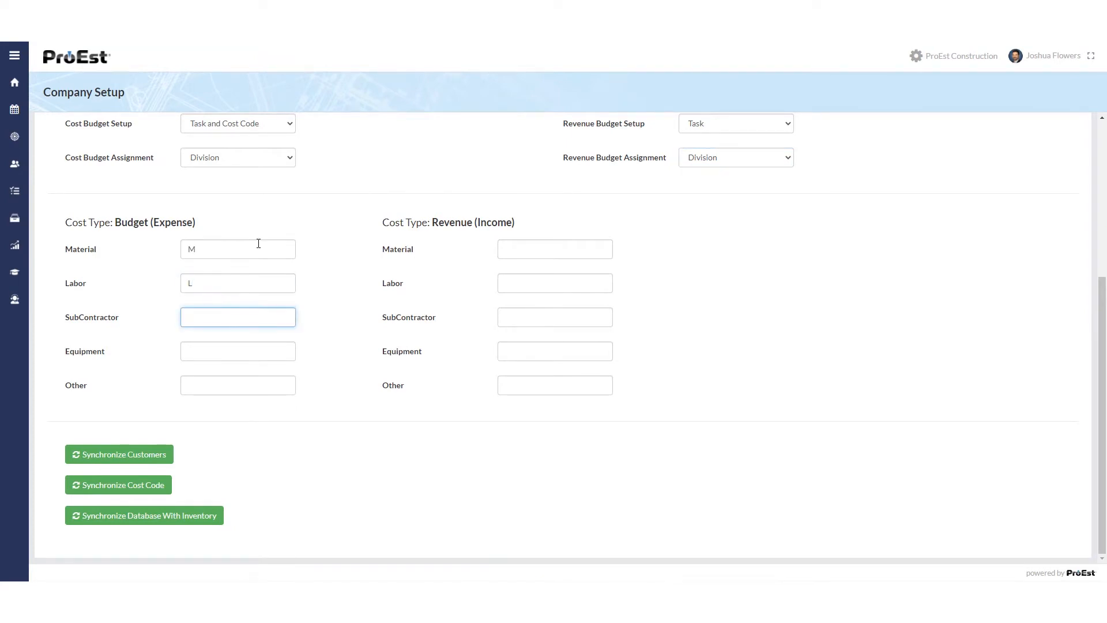
type("S")
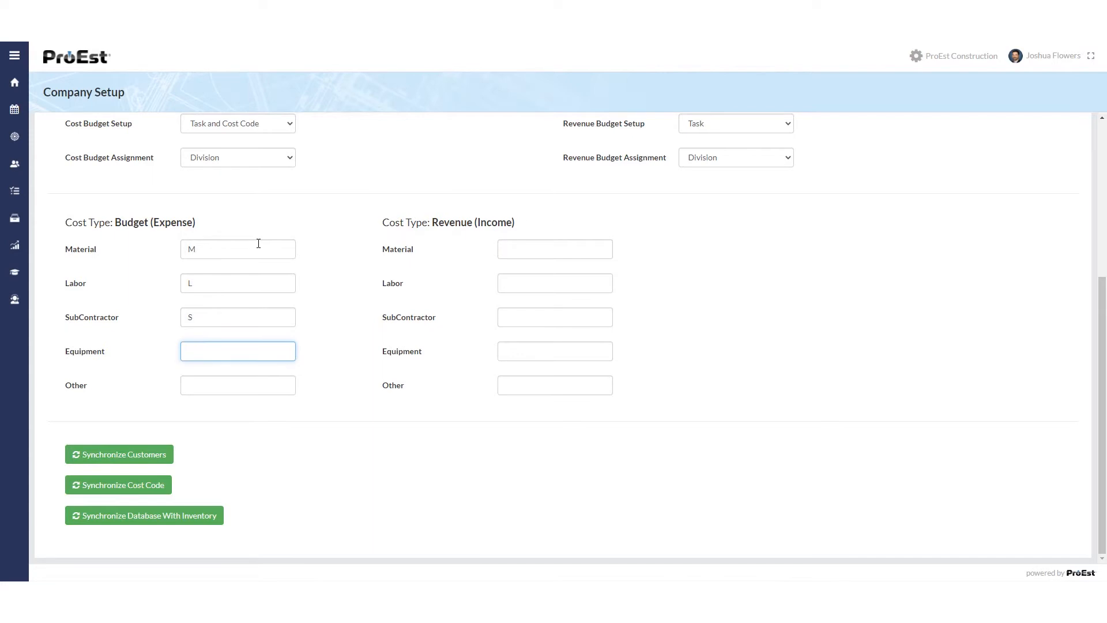
type("O")
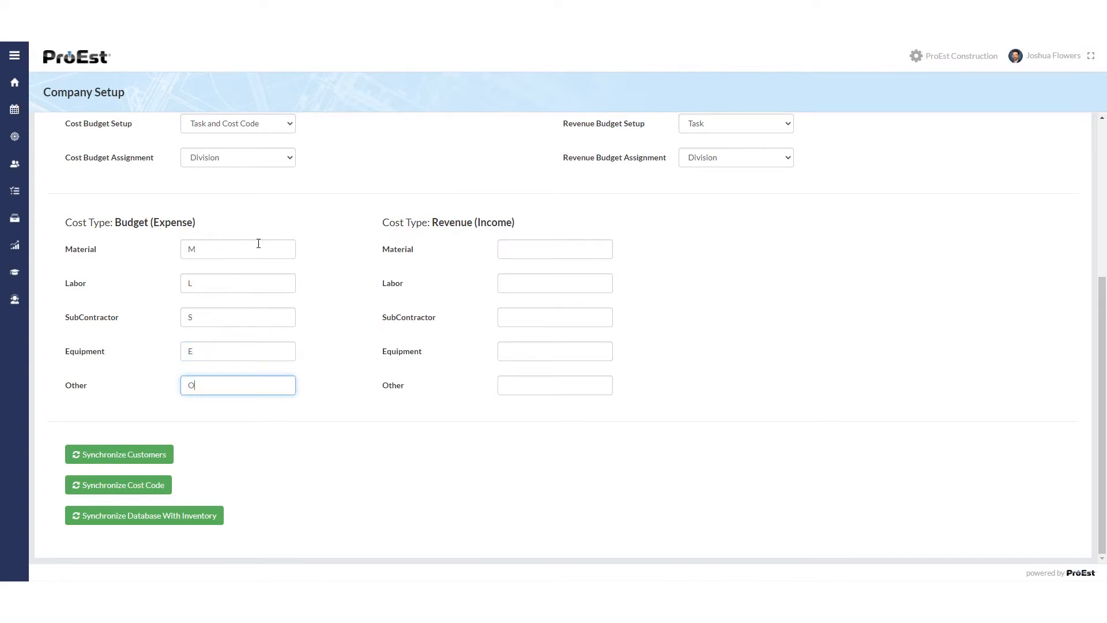
Step: Set every revenue cost type to REV90 and synchronize cost codes
left_click(554, 249)
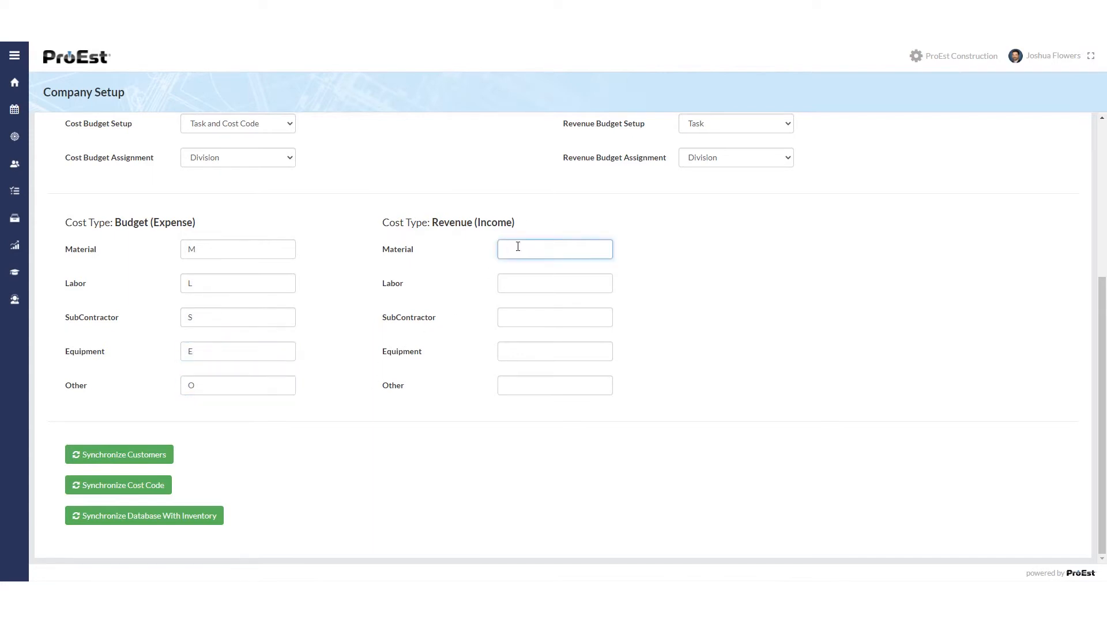
type("REV90")
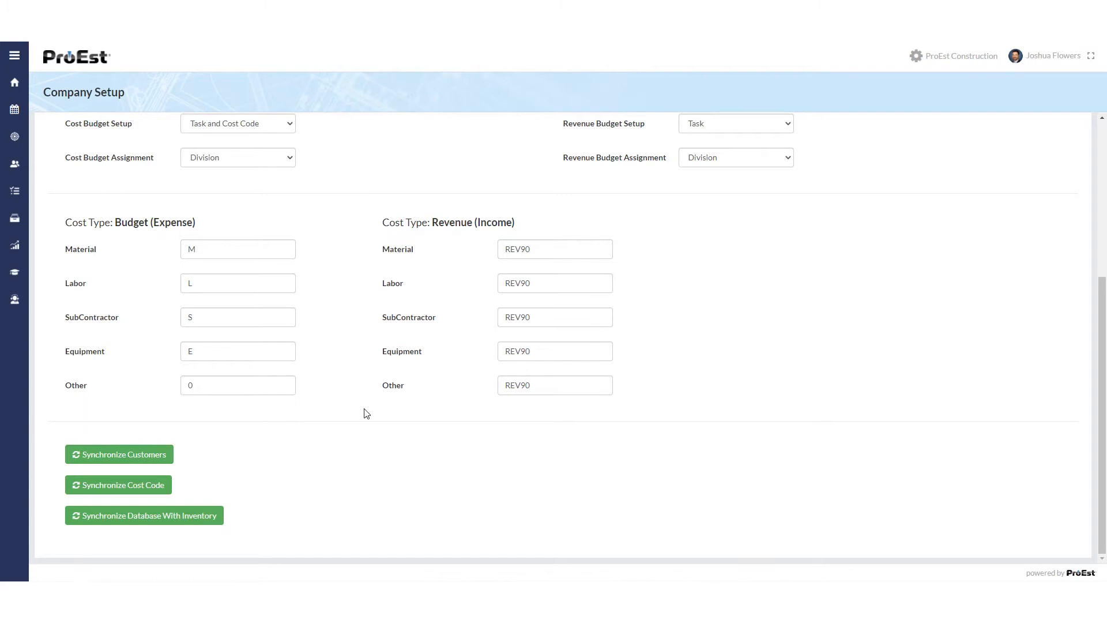
left_click(117, 484)
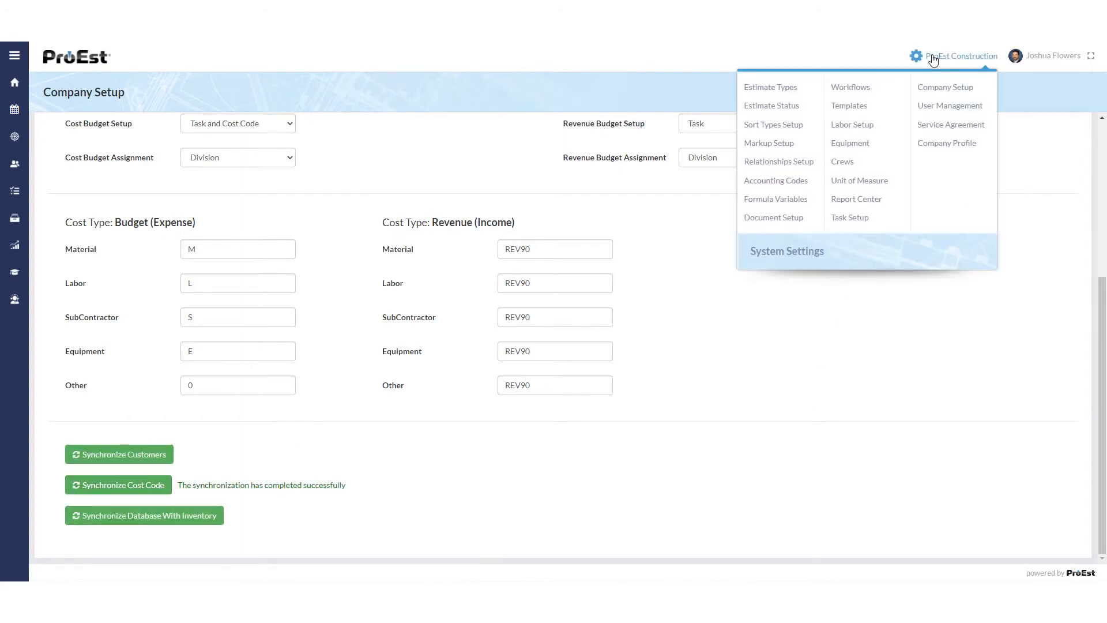
Step: Scroll through the Accounting Codes list to review the codes
left_click(775, 181)
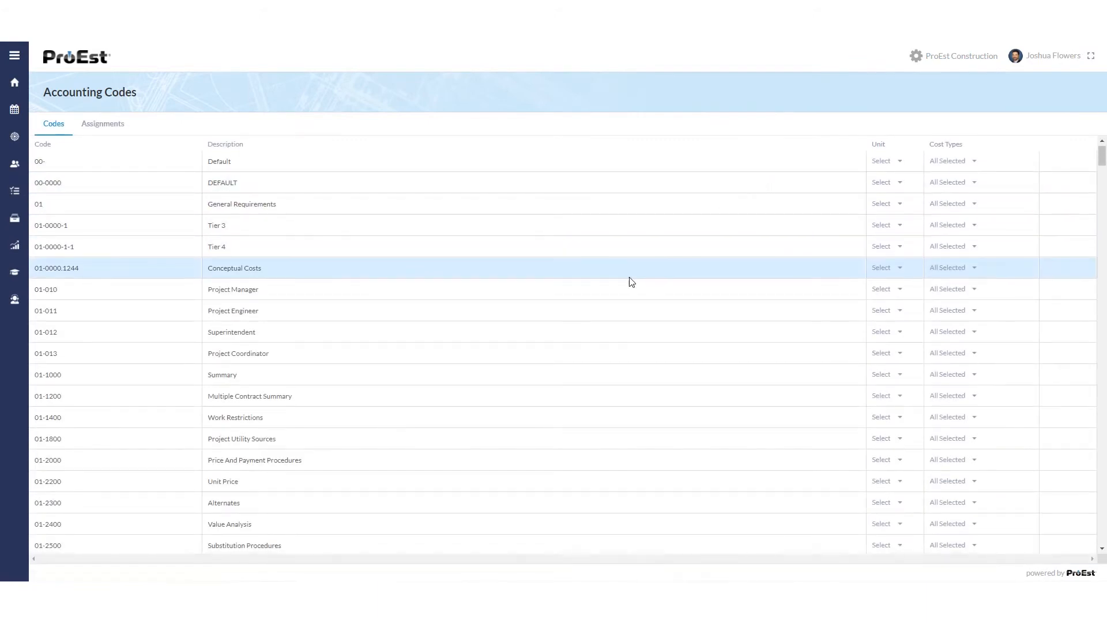
scroll("down", 3)
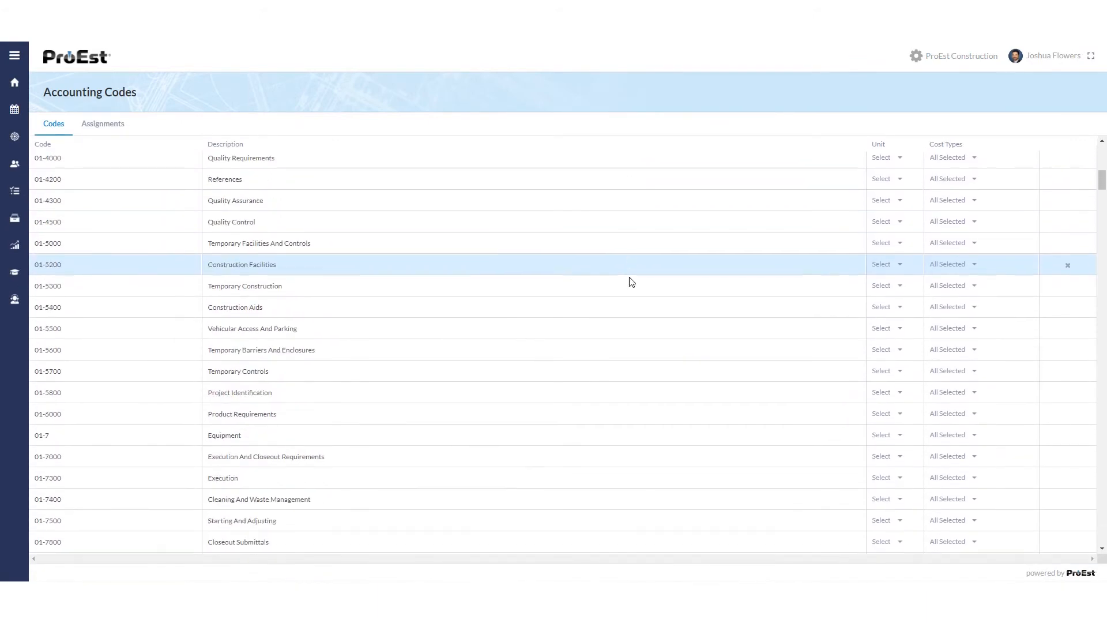
scroll("down", 3)
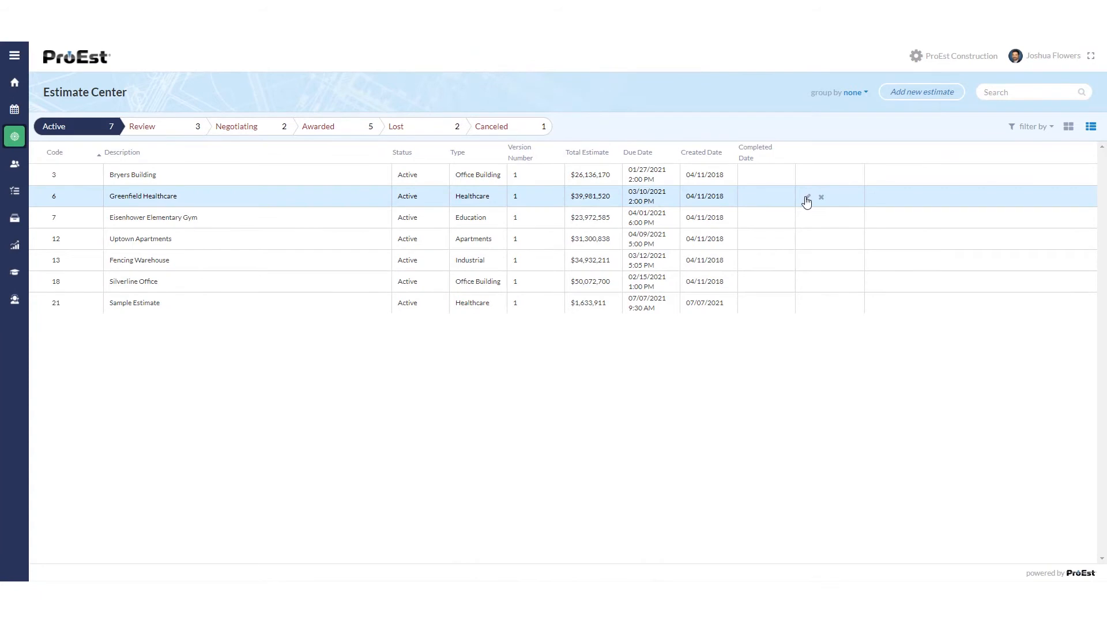
Step: Set Greenfield Healthcare's status to Awarded, save, and open project PR00000003
left_click(806, 197)
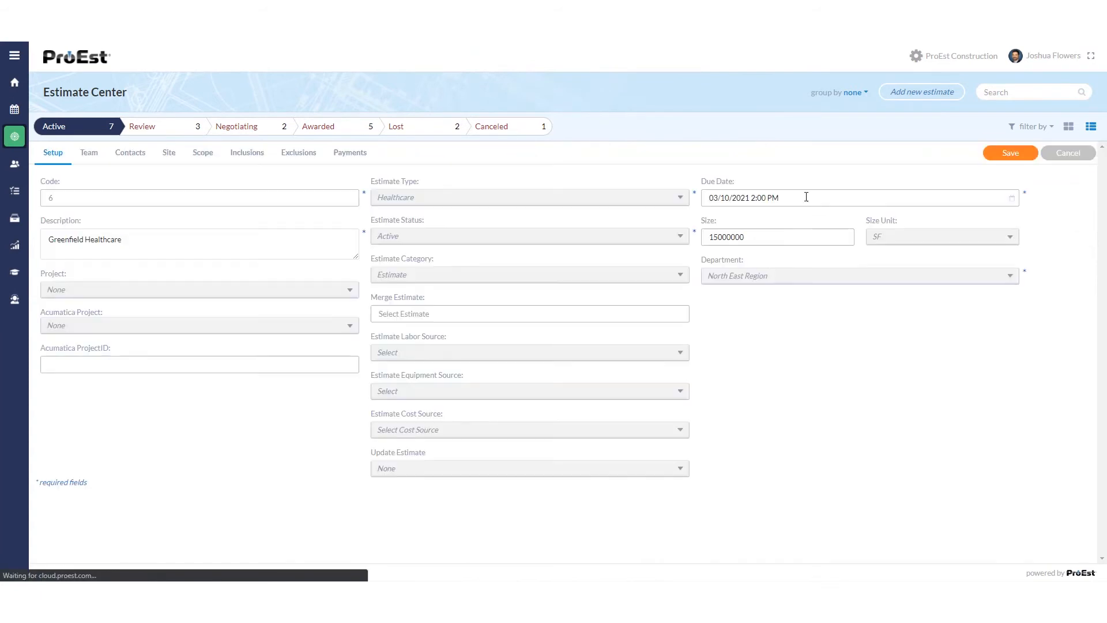
left_click(529, 236)
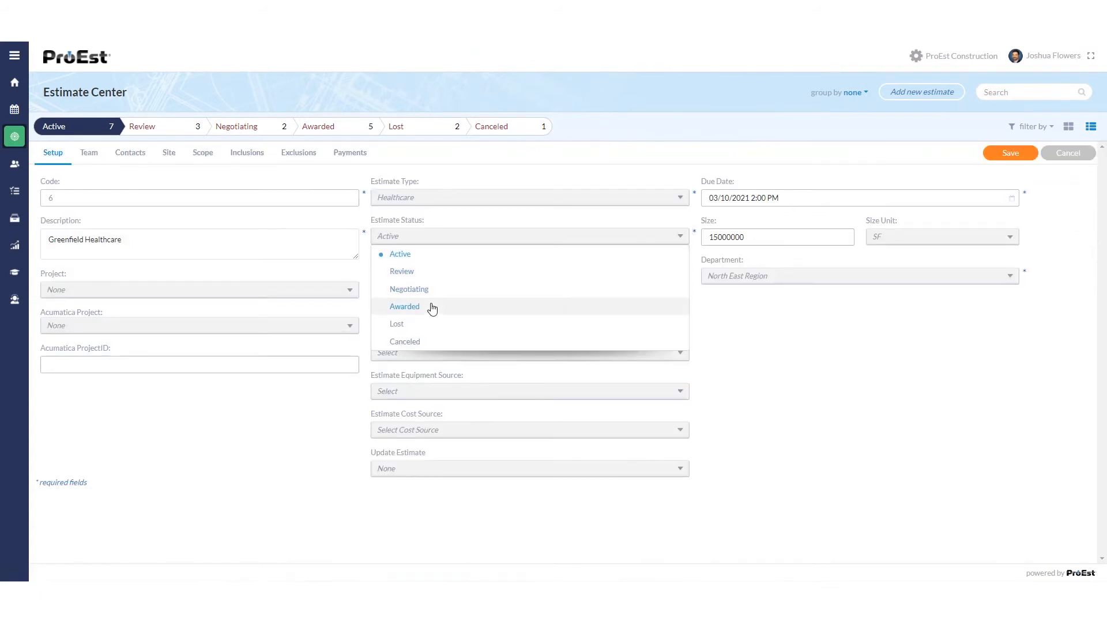
left_click(404, 306)
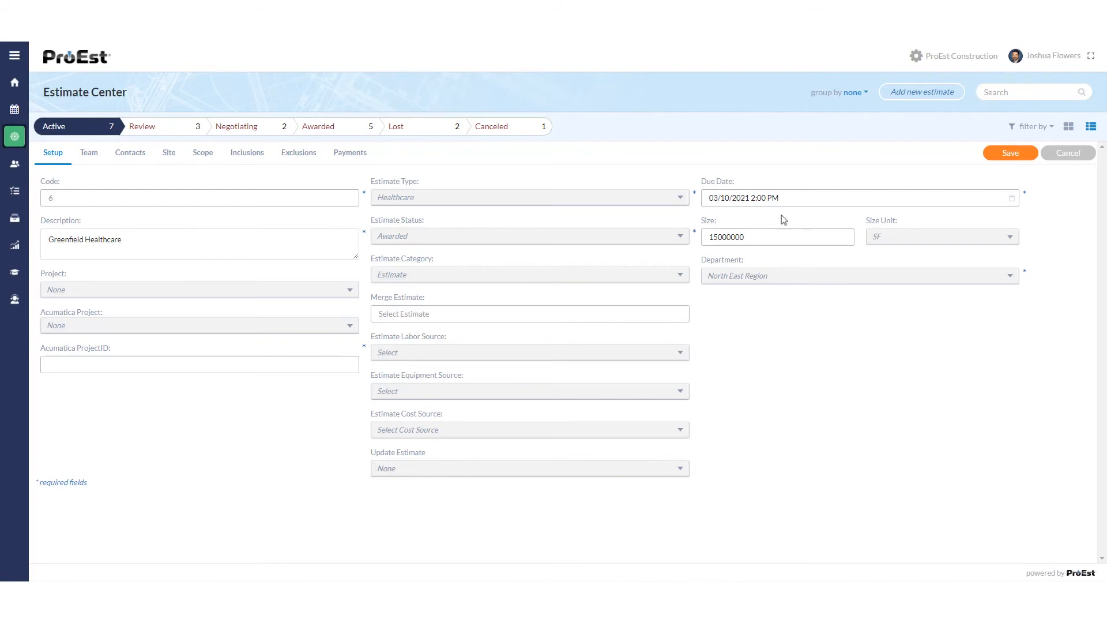
left_click(1009, 152)
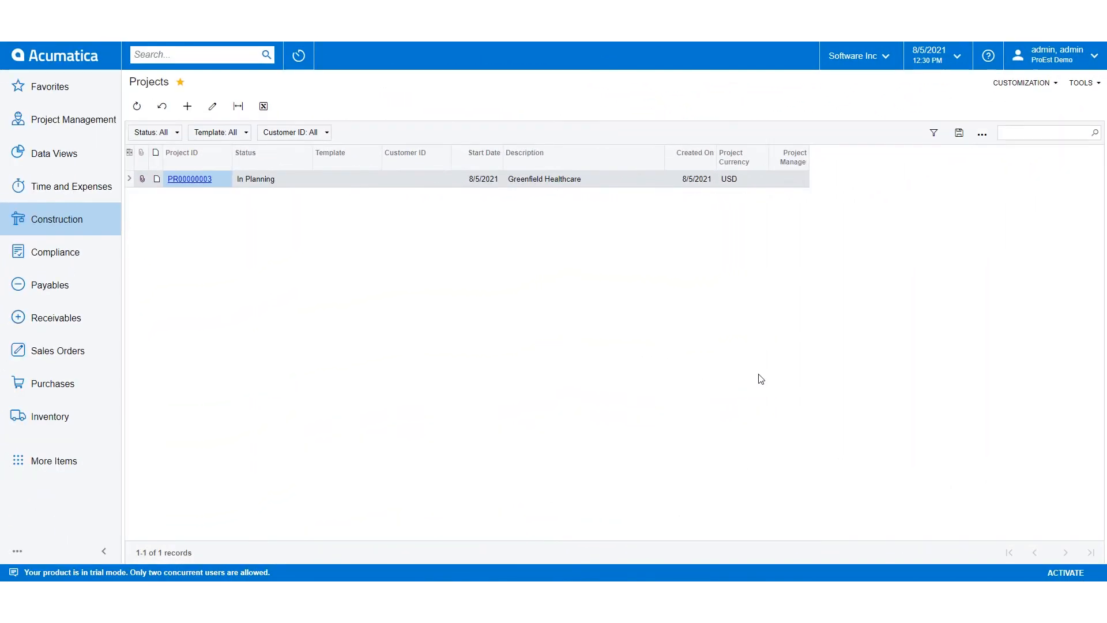
mouse_move(631, 336)
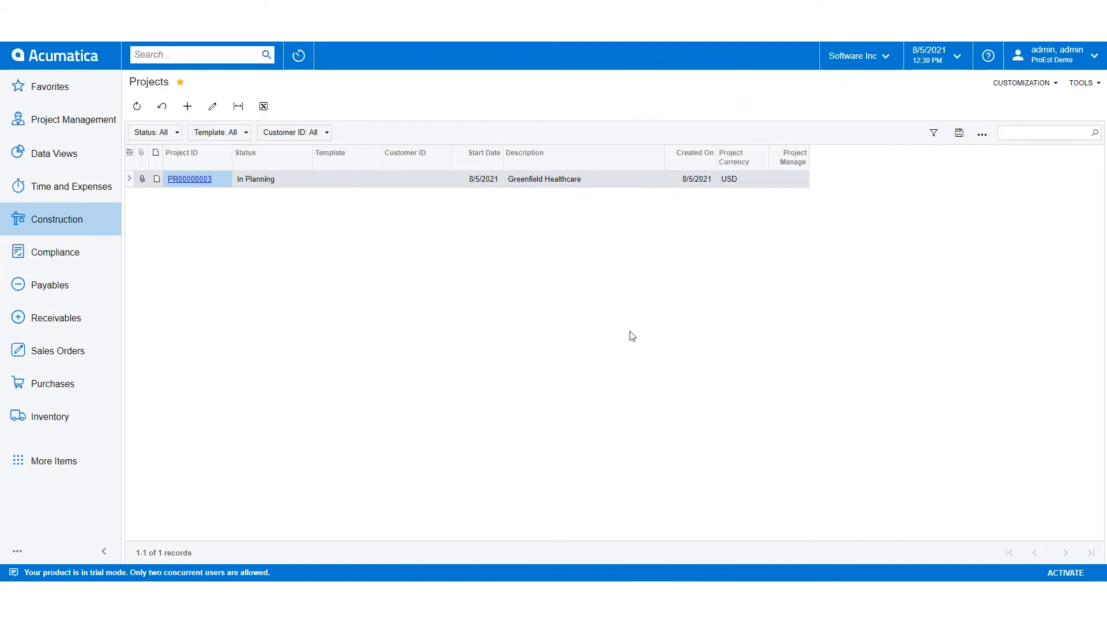
left_click(188, 179)
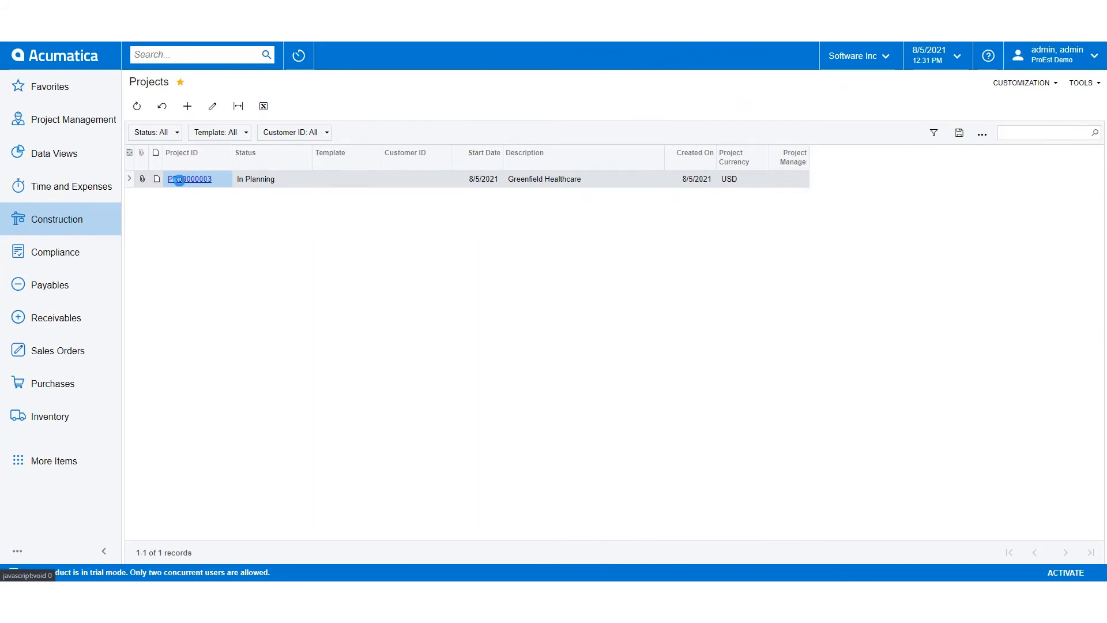
left_click(188, 178)
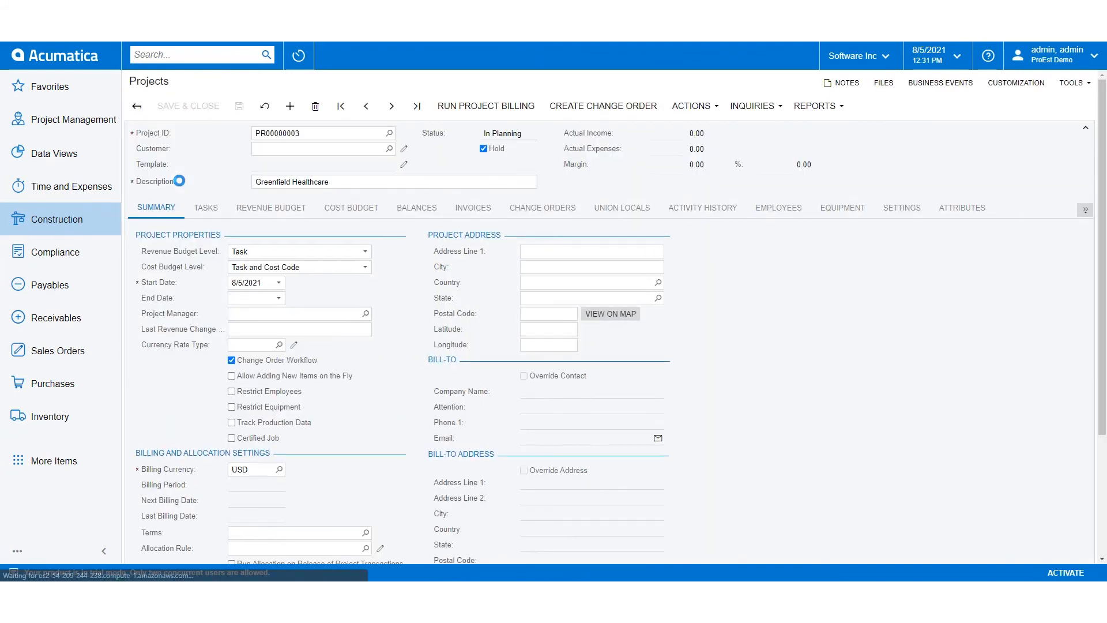
Step: View PR00000003's Tasks, Revenue Budget, then Cost Budget lines
left_click(205, 207)
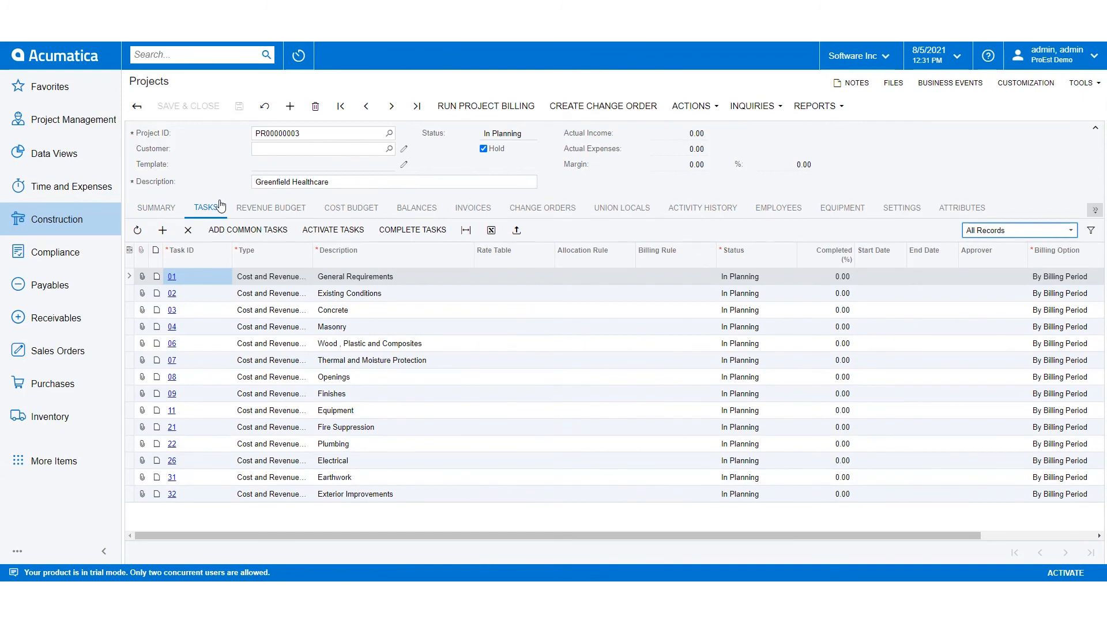
left_click(270, 207)
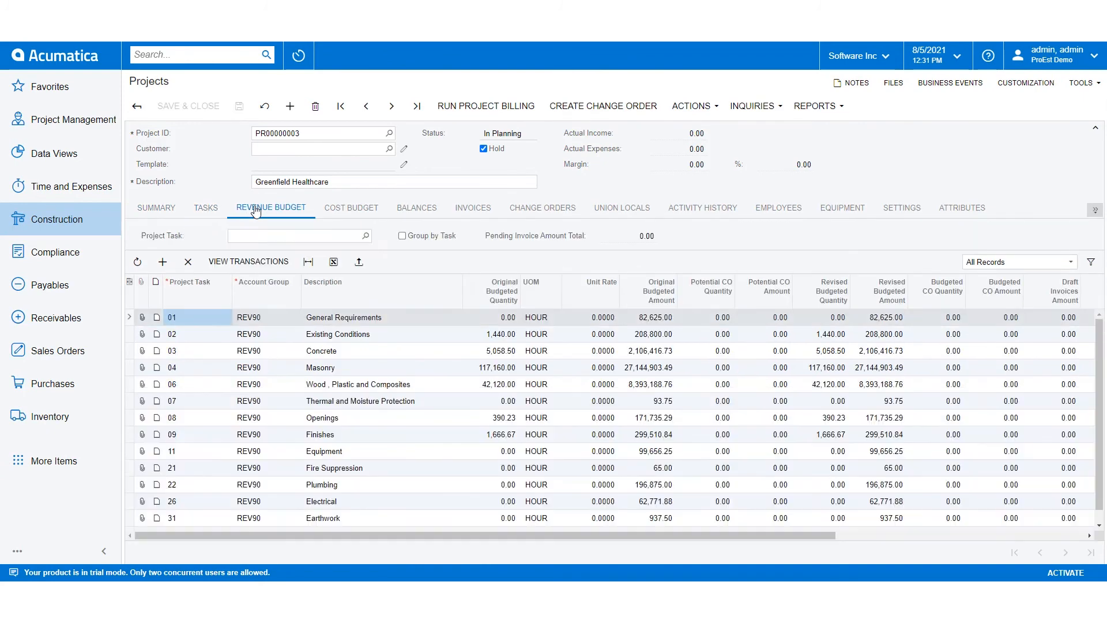
left_click(296, 235)
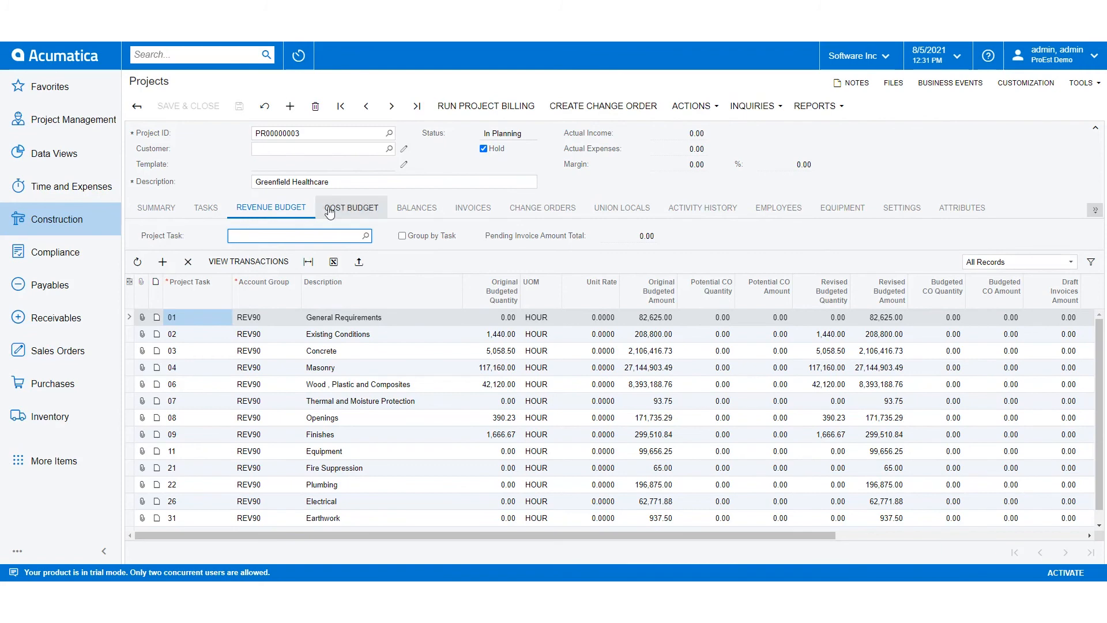
left_click(353, 207)
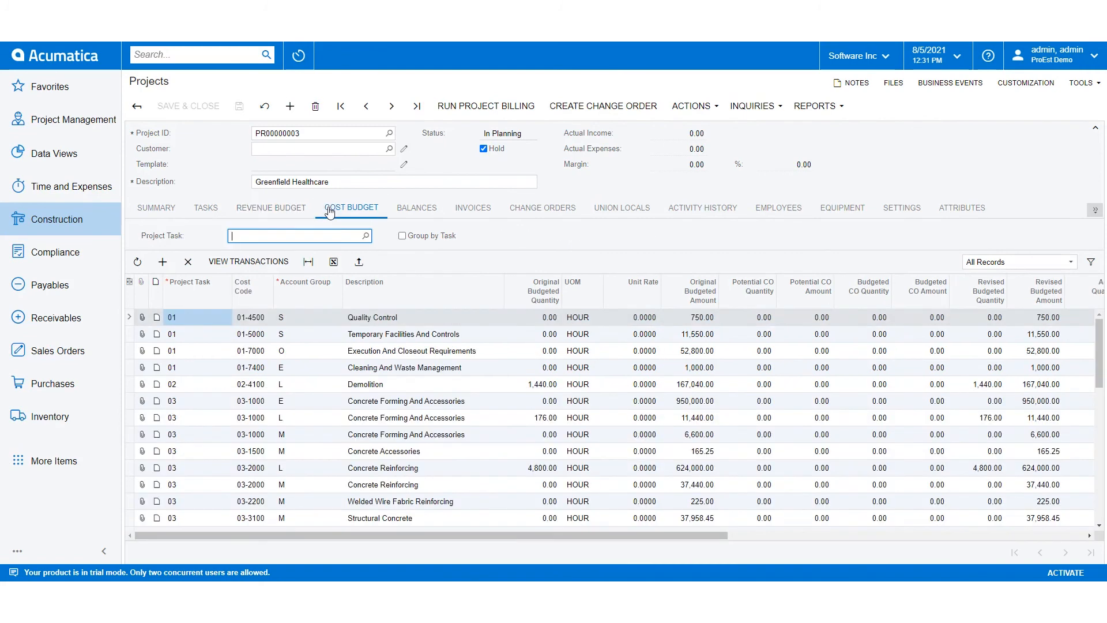